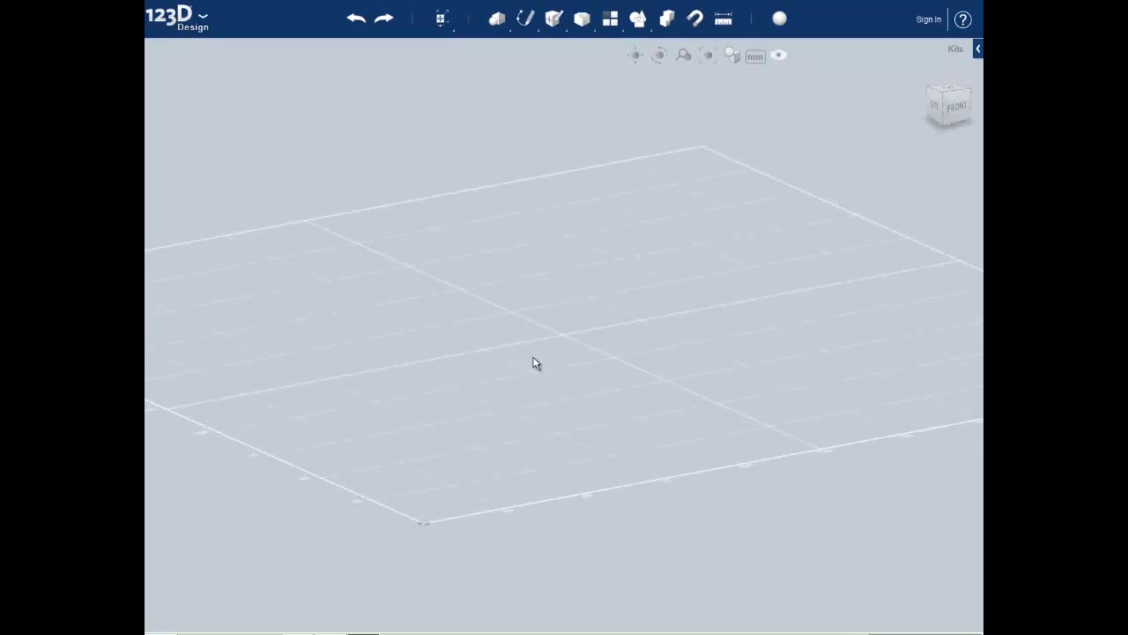
{"action": "mouse_move", "coordinate": [571, 344]}
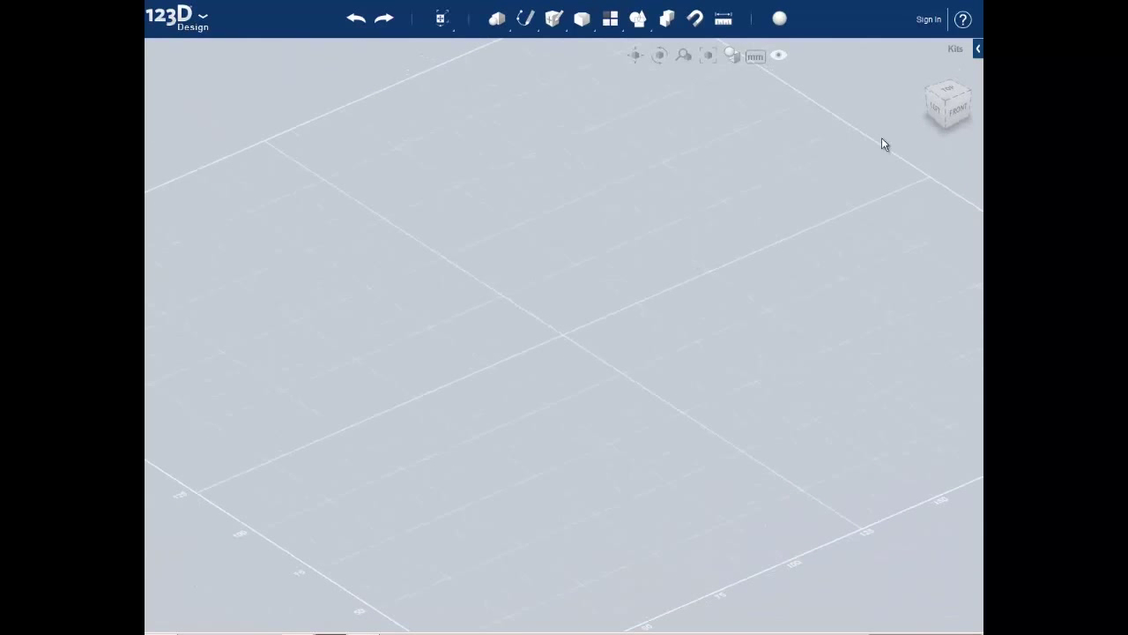
{"action": "mouse_move", "coordinate": [955, 114]}
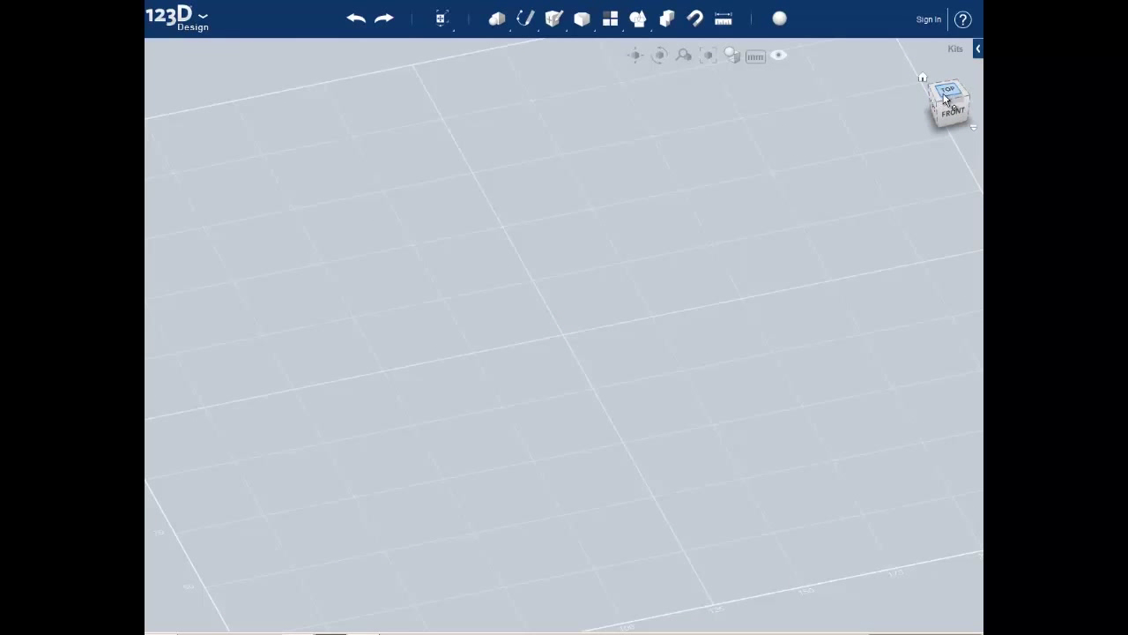
Switch to a top-down view of the empty grid via the view cube.
{"action": "left_click", "coordinate": [945, 92]}
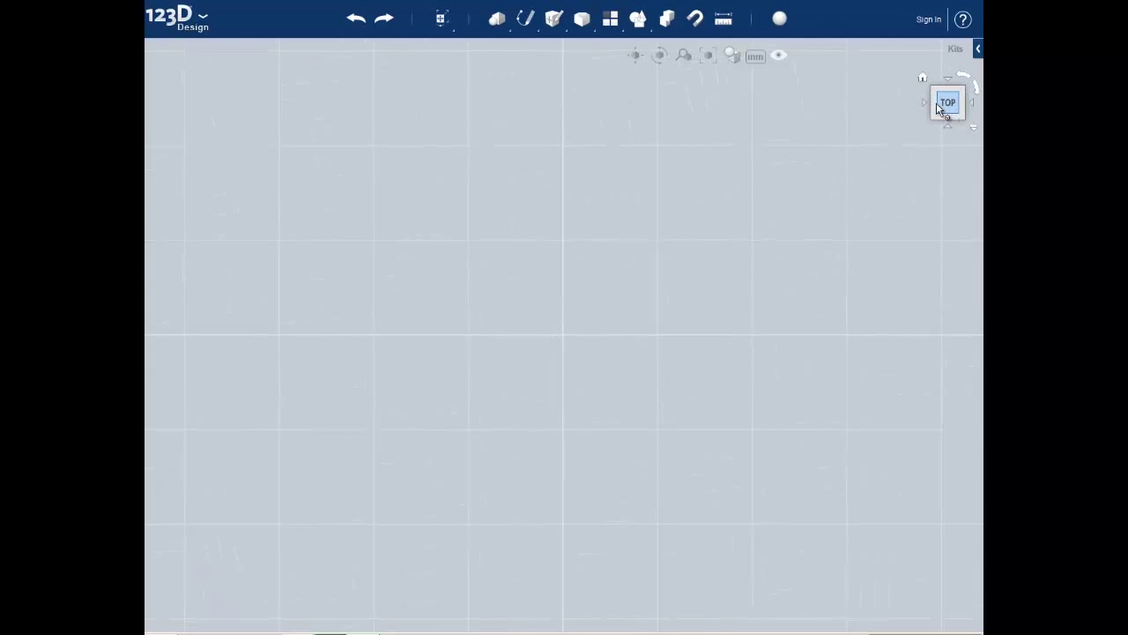
{"action": "left_click", "coordinate": [924, 103]}
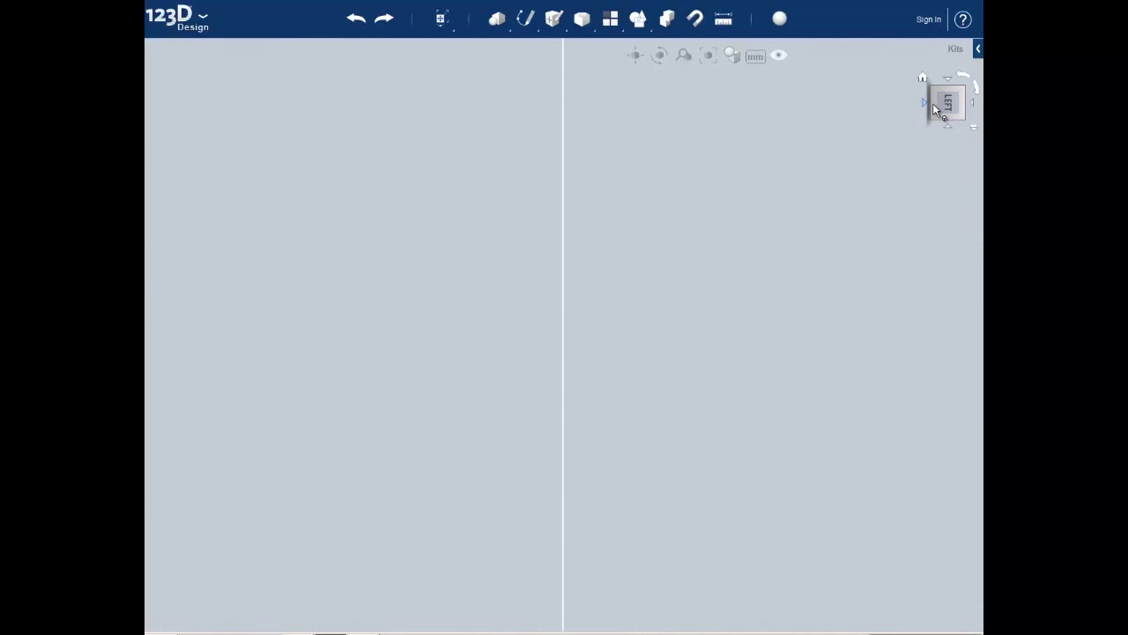
{"action": "mouse_move", "coordinate": [971, 109]}
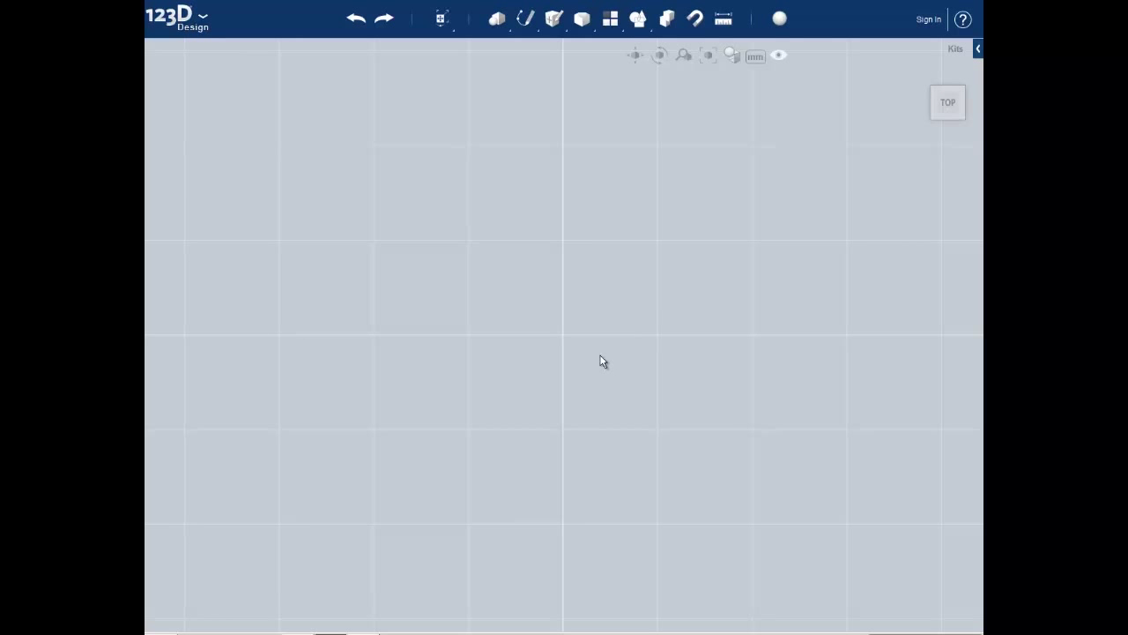
{"action": "mouse_move", "coordinate": [553, 377]}
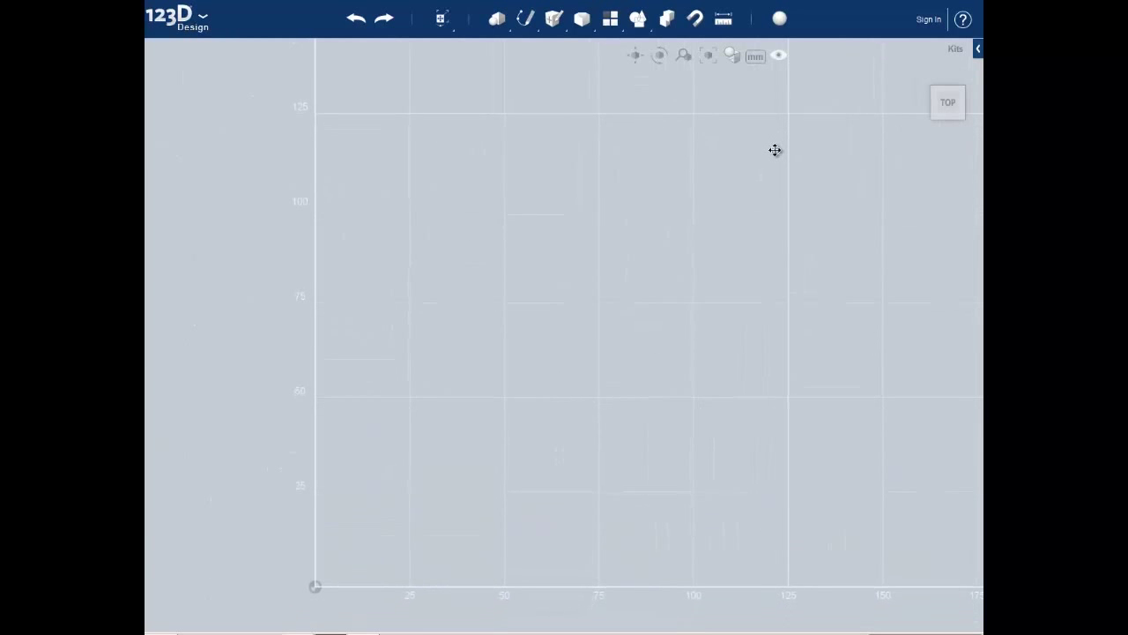
{"action": "mouse_move", "coordinate": [466, 358]}
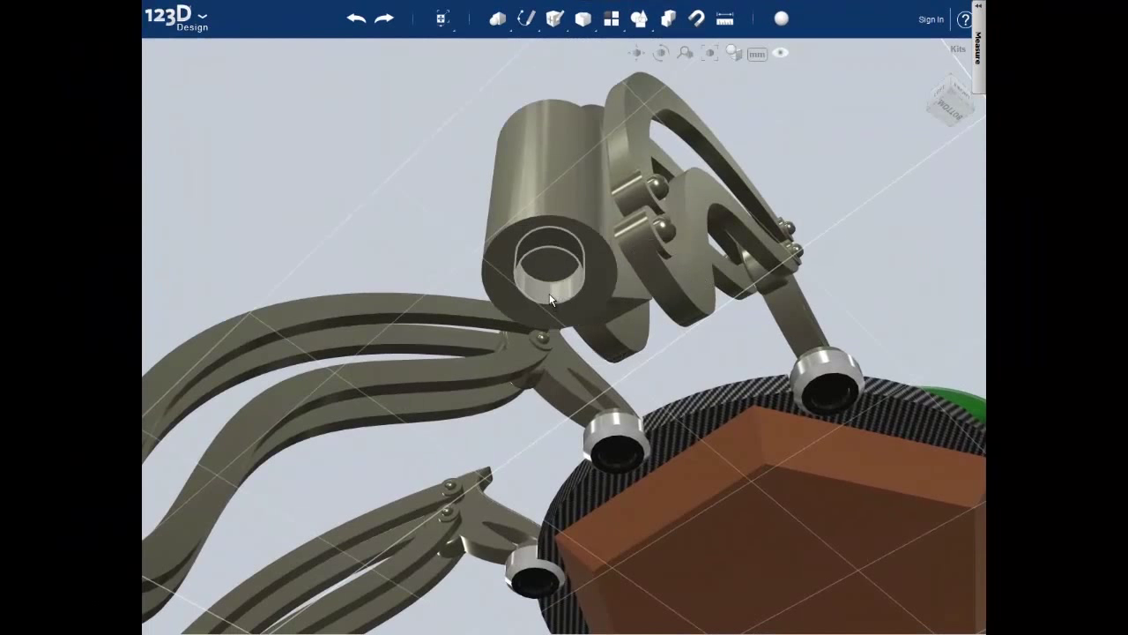
Place a box on the grid with an S-shaped spline leading out from its face.
{"action": "left_click", "coordinate": [550, 261]}
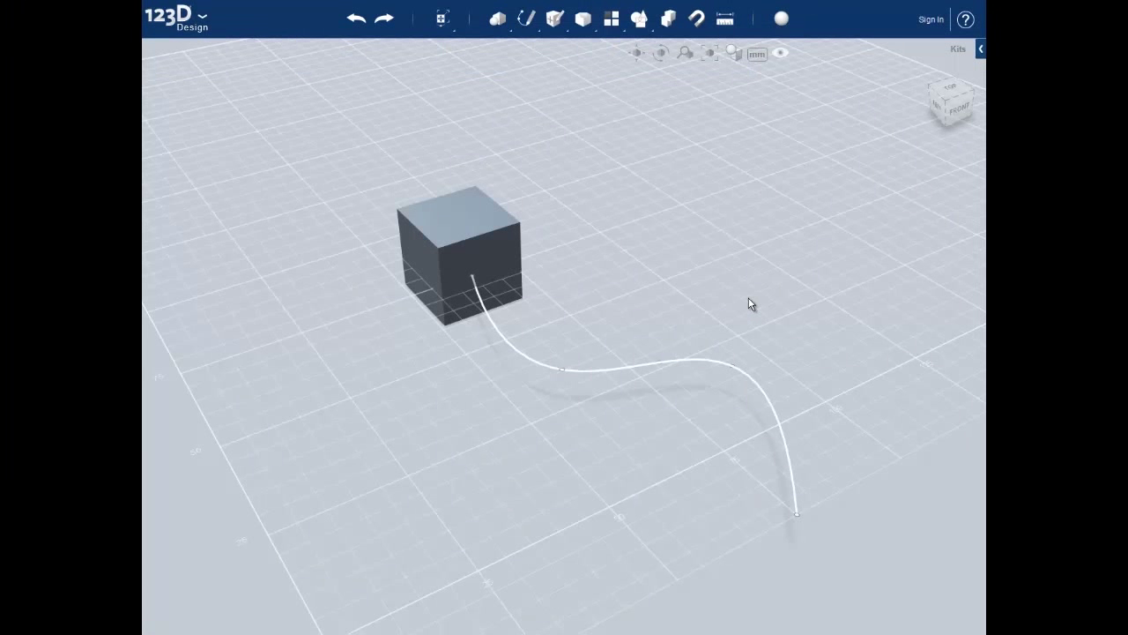
{"action": "mouse_move", "coordinate": [737, 292]}
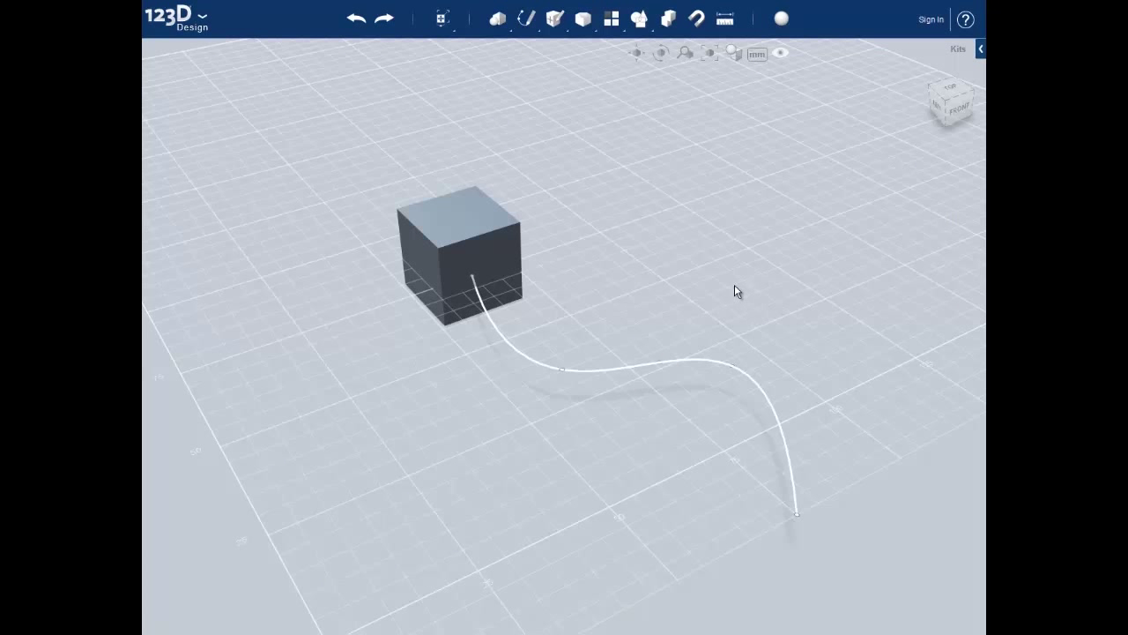
{"action": "mouse_move", "coordinate": [574, 144]}
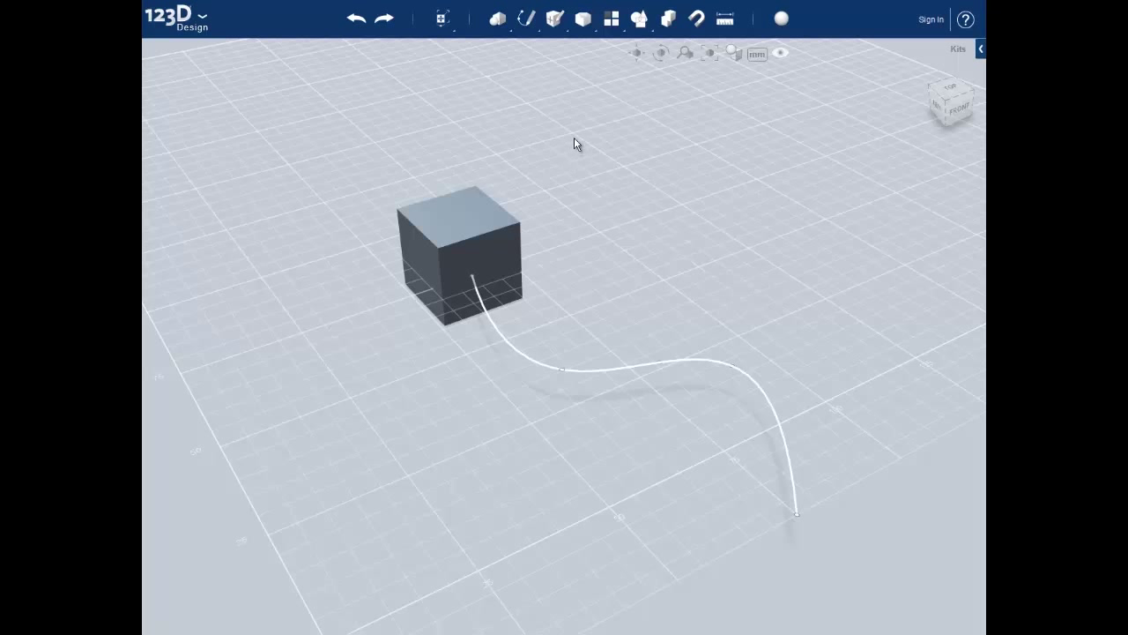
Sweep the cube's face along the S-curve as profile and path to form a wavy solid.
{"action": "left_click", "coordinate": [553, 17]}
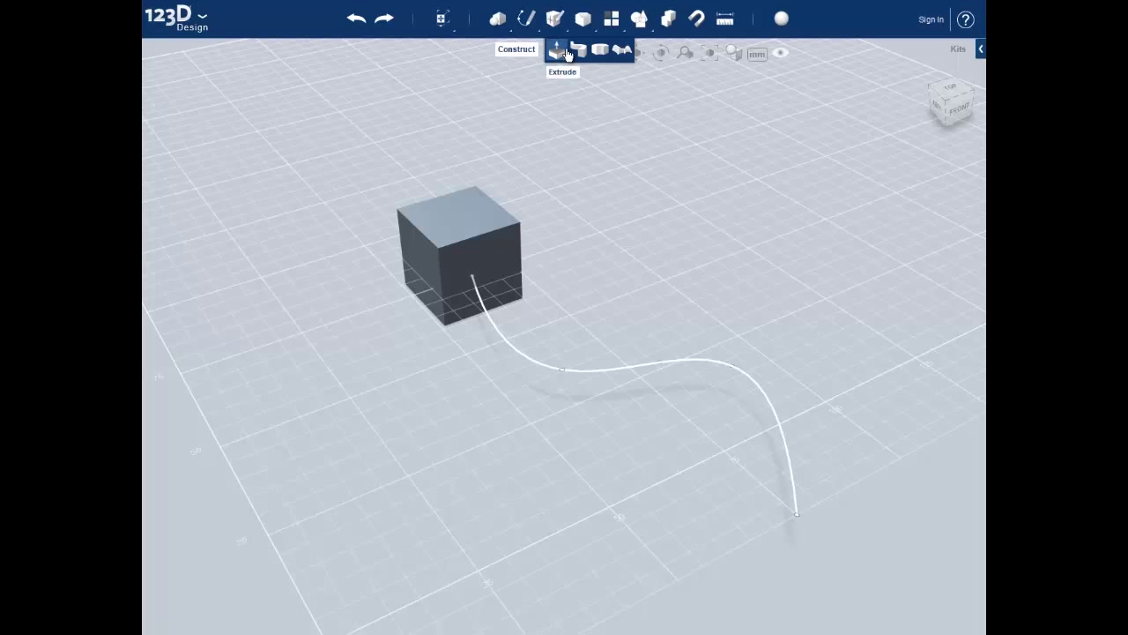
{"action": "left_click", "coordinate": [579, 49]}
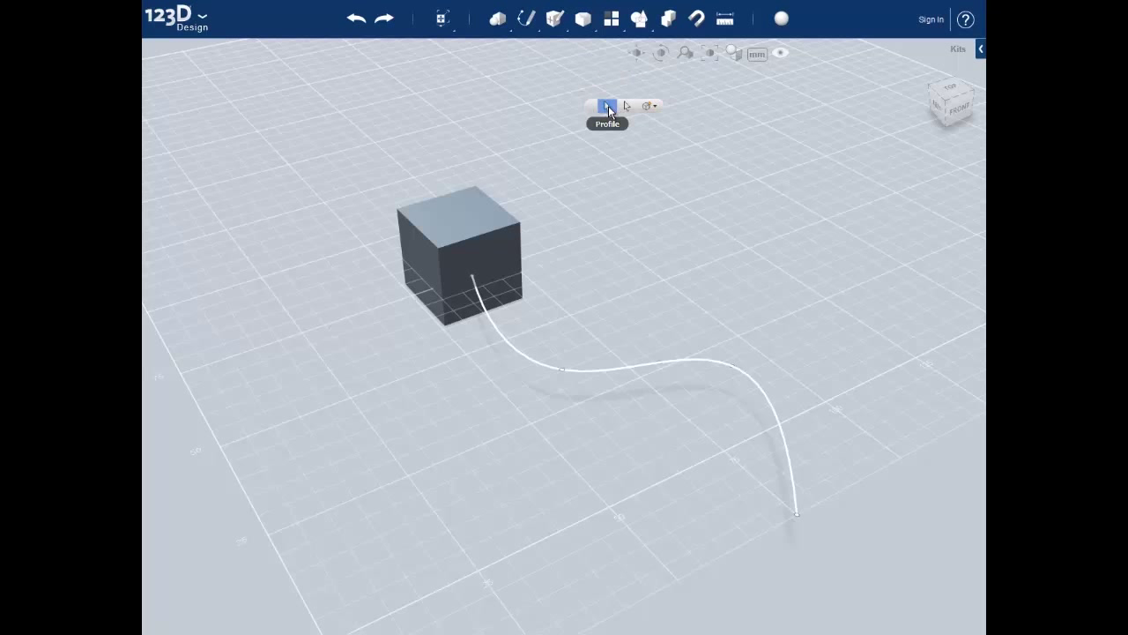
{"action": "left_click", "coordinate": [607, 106]}
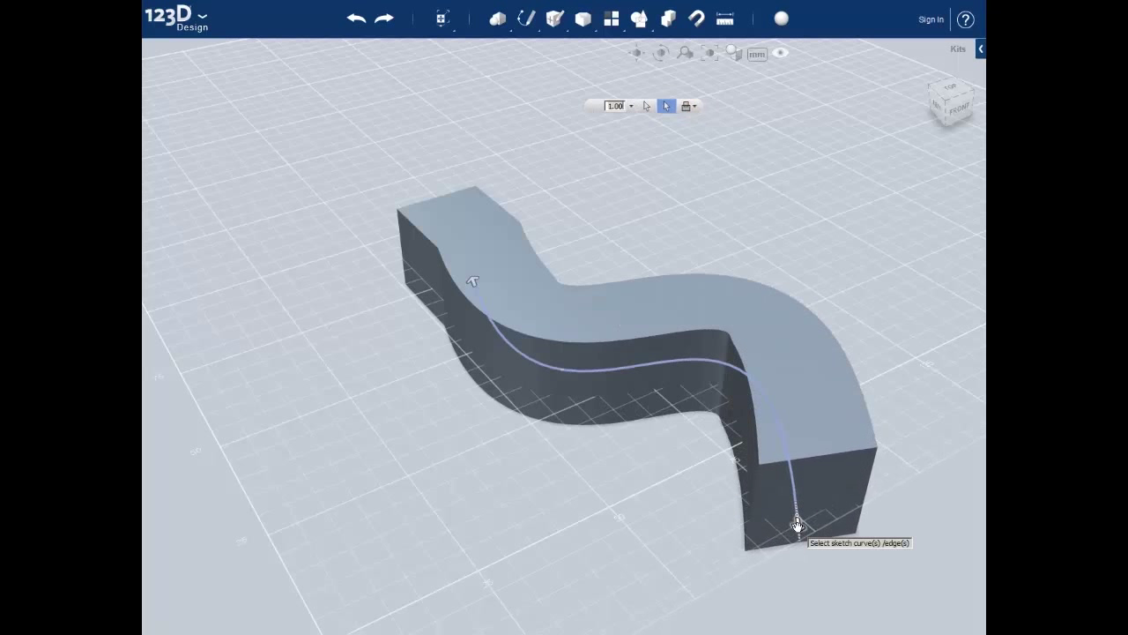
{"action": "mouse_move", "coordinate": [749, 508]}
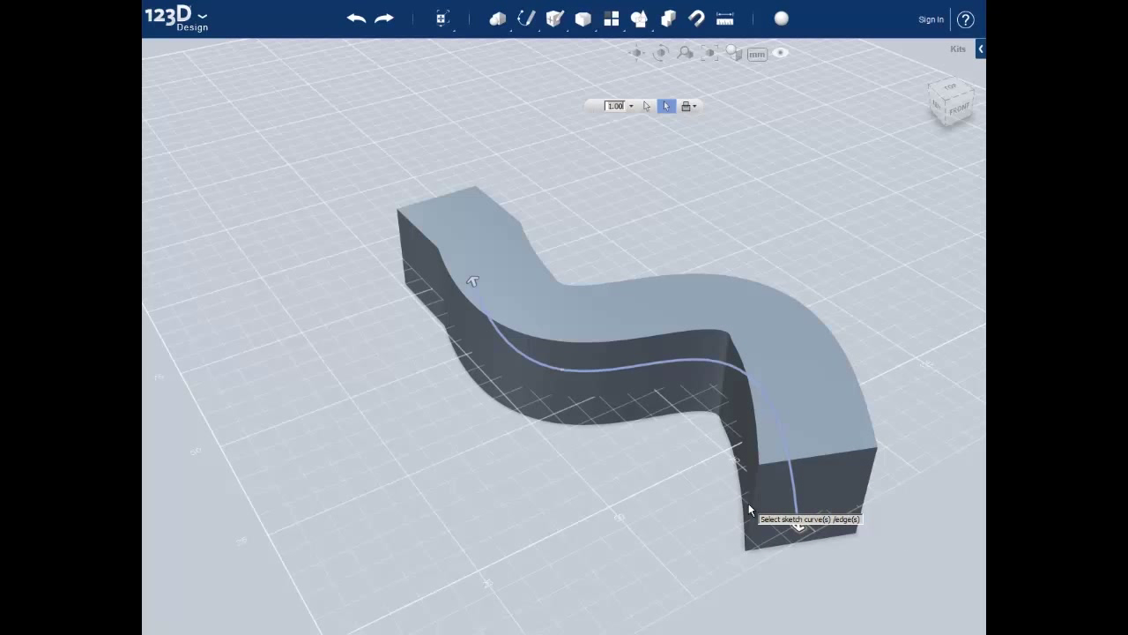